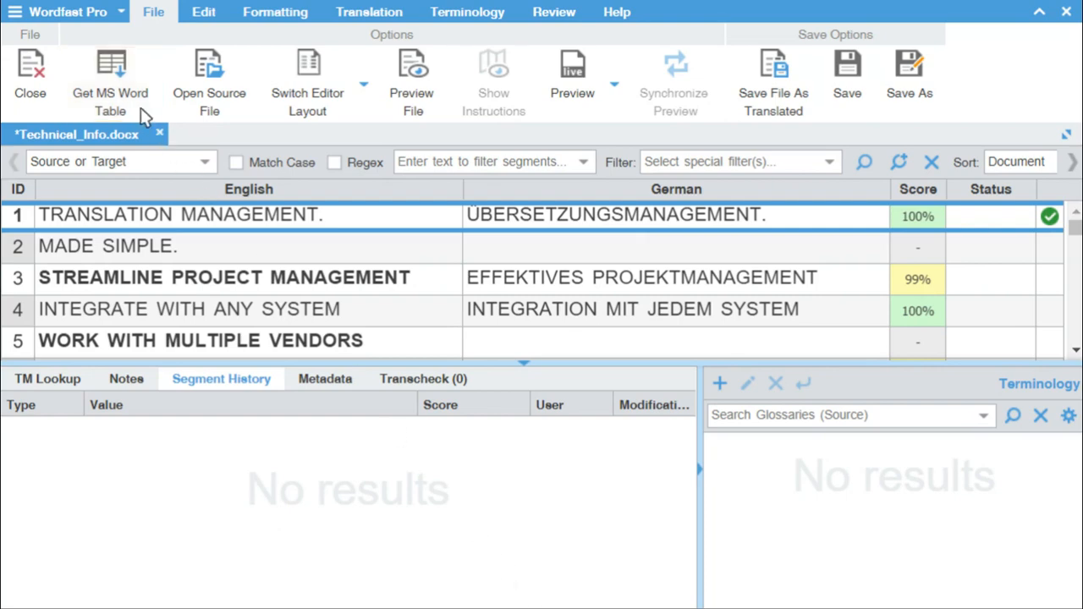
# Start the Get MS Word Table export for Technical_Info.docx from the File ribbon.
pyautogui.click(110, 76)
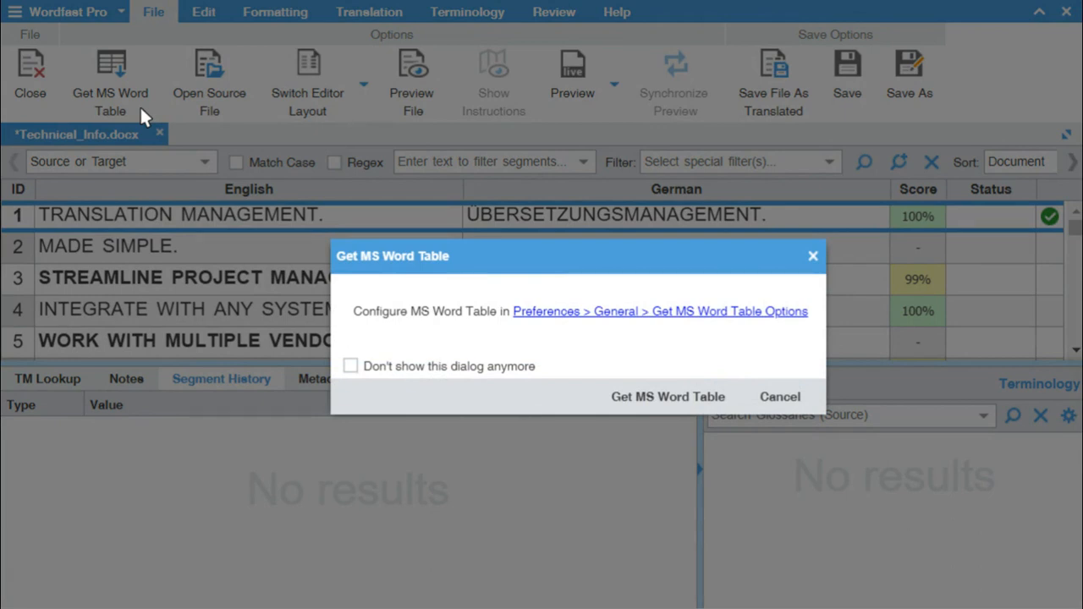
pyautogui.moveTo(604, 325)
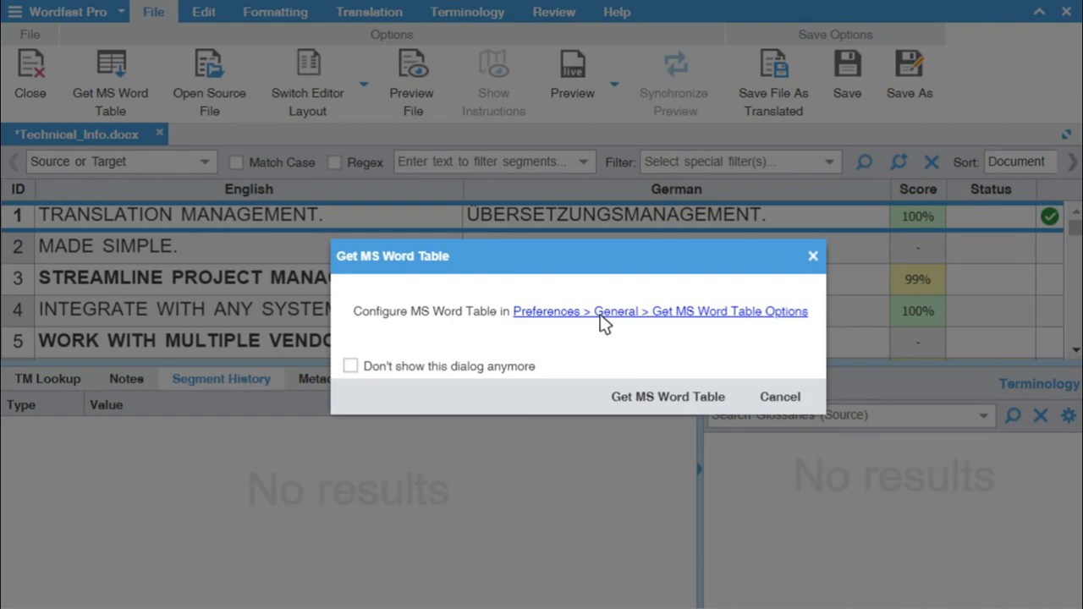
# Add the Source column to the Get MS Word Table export options.
pyautogui.click(661, 312)
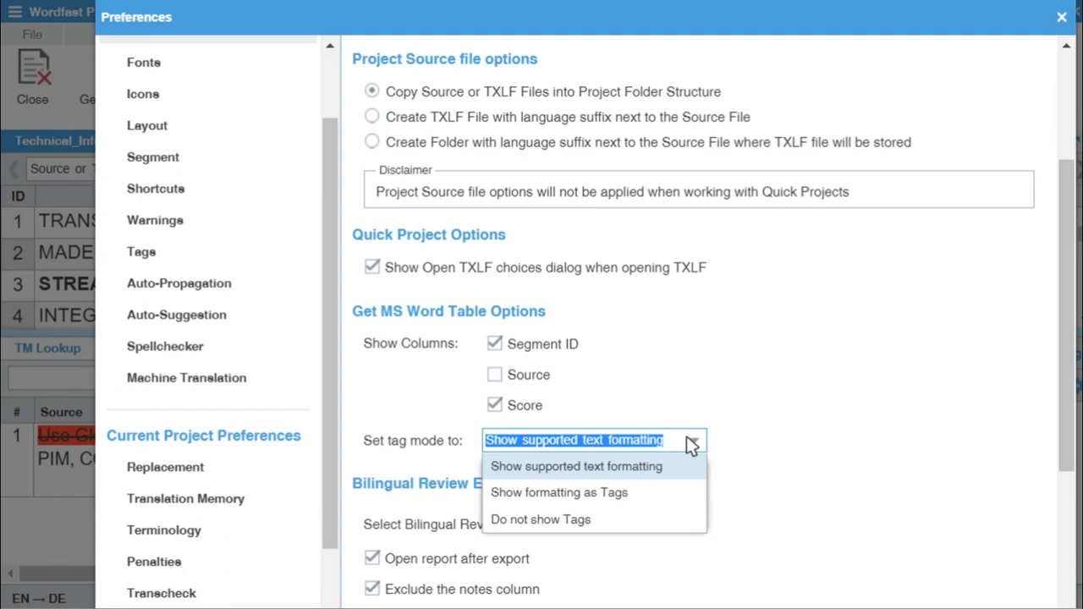
pyautogui.moveTo(494, 383)
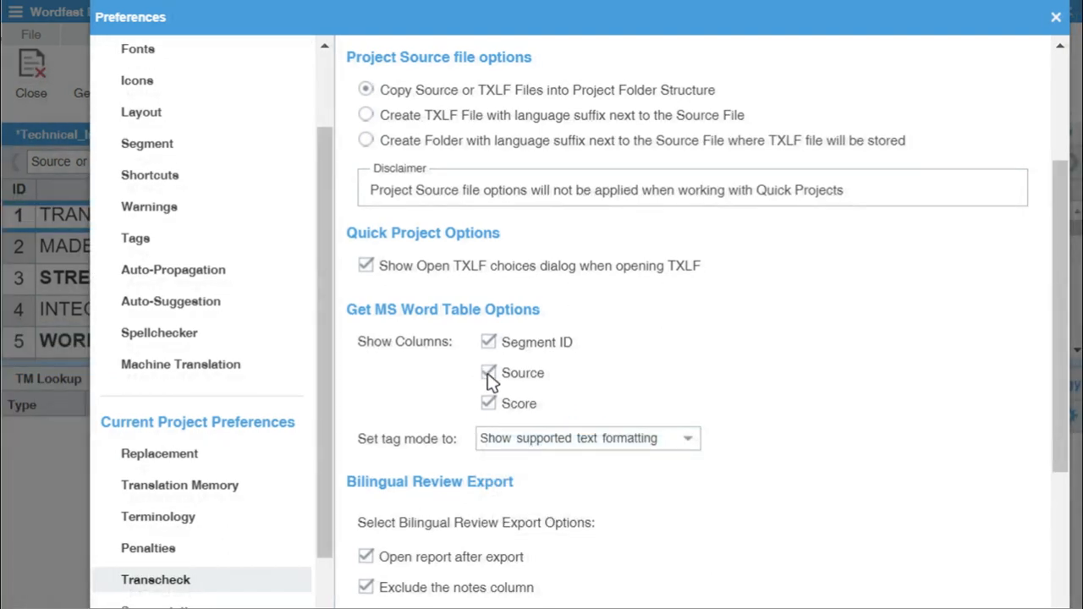
pyautogui.click(488, 374)
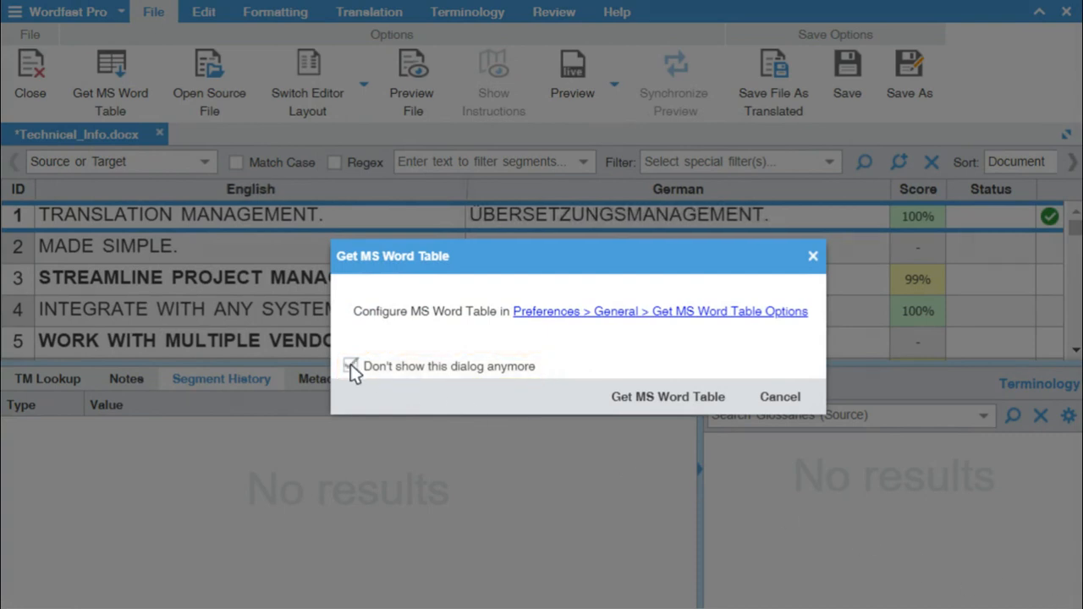
# Export the MS Word table with 'Don't show this dialog anymore' ticked.
pyautogui.click(351, 365)
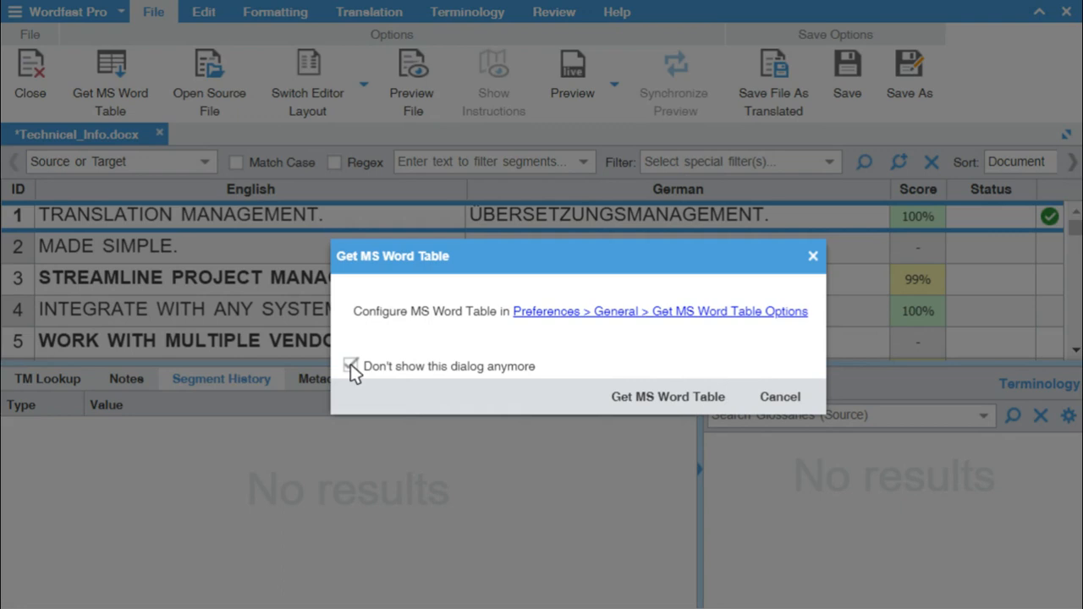
pyautogui.moveTo(667, 396)
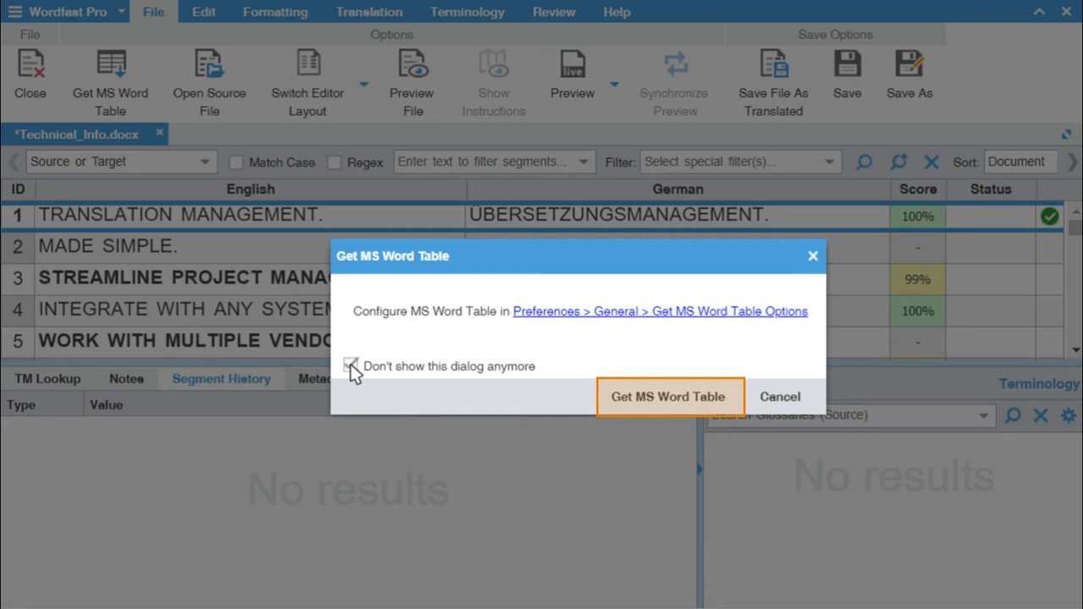
pyautogui.click(667, 396)
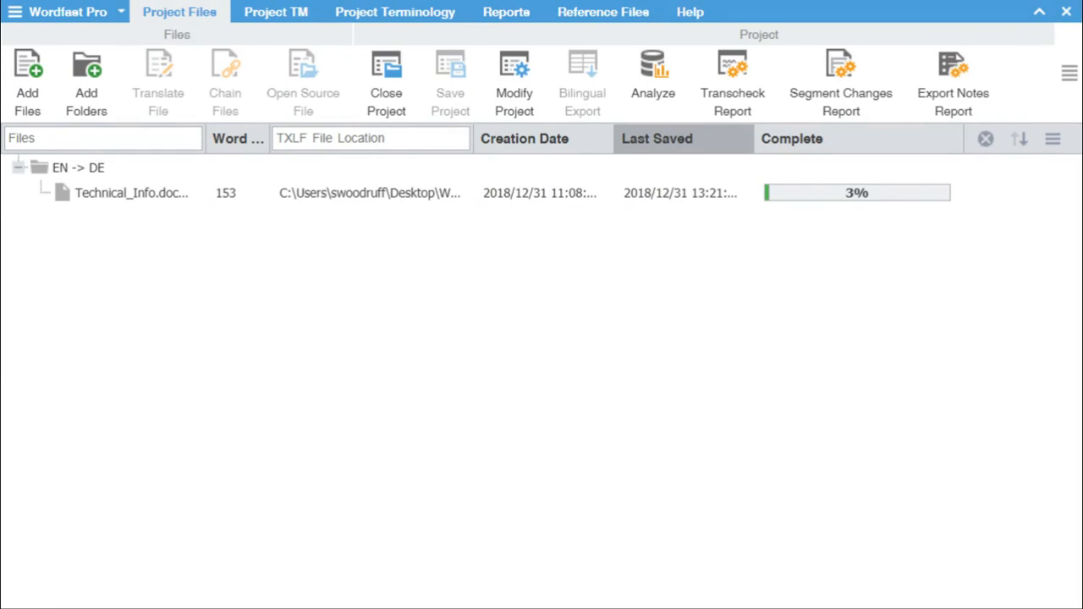
# Reopen Technical_Info.docx in the editor and reach the Live Preview panel's options menu.
pyautogui.doubleClick(132, 193)
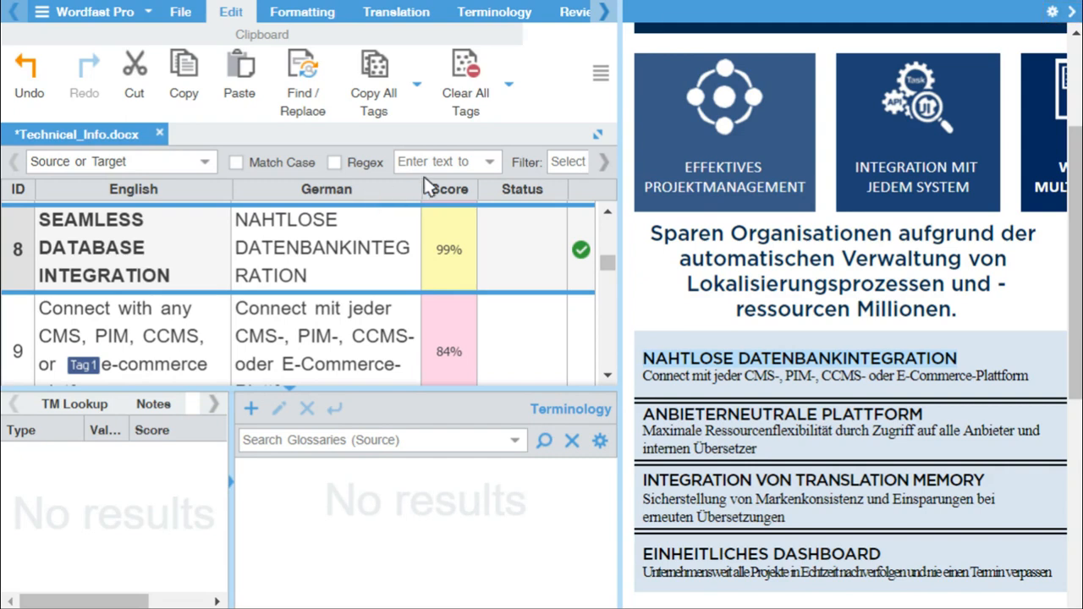
pyautogui.click(1053, 10)
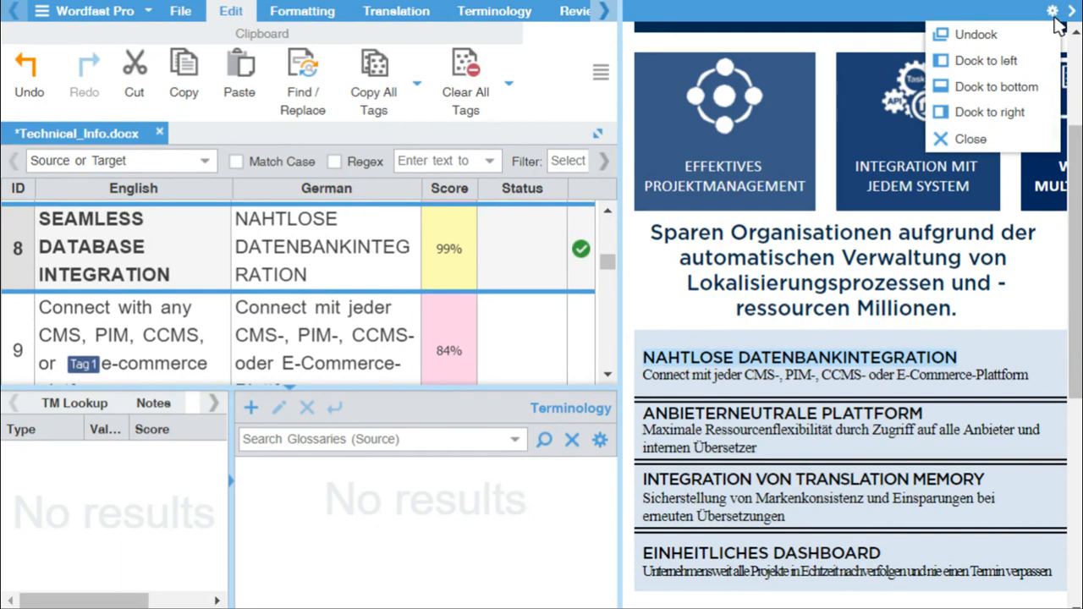
pyautogui.moveTo(1008, 94)
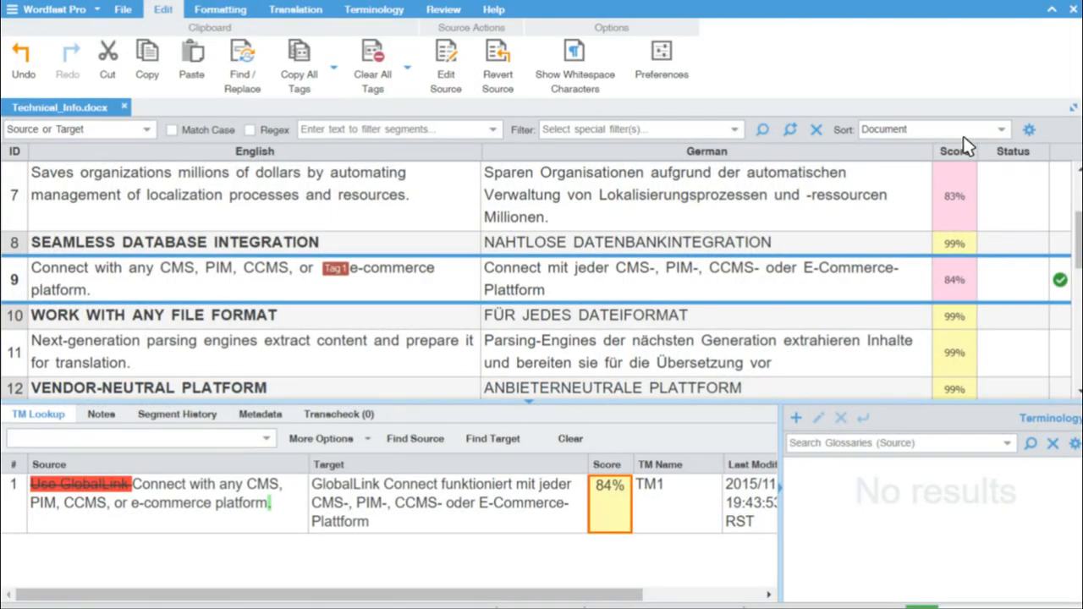
# Enable 'Automatically open Live preview for supported files' in the General preferences.
pyautogui.click(660, 59)
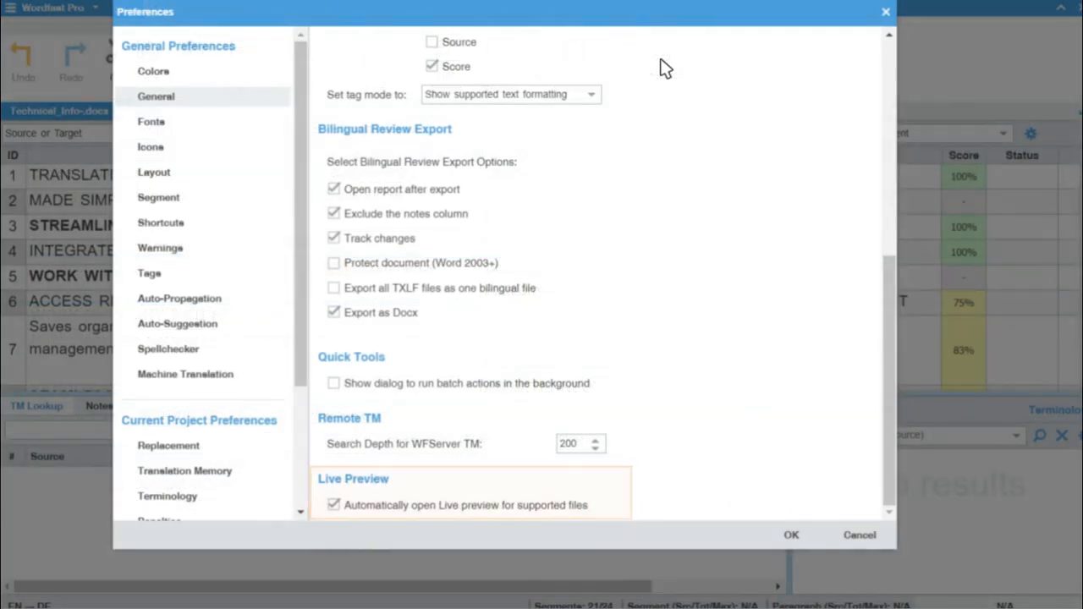
pyautogui.click(333, 505)
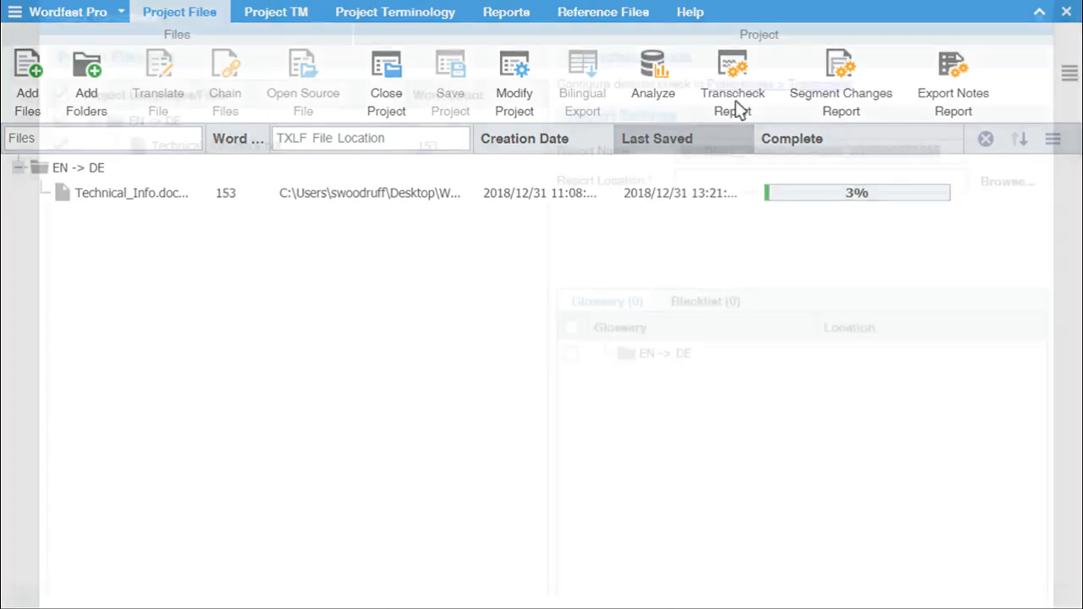
# Switch on all Transcheck tests via Select/Deselect All, dismiss the report, and reopen Technical_Info.docx.
pyautogui.click(731, 76)
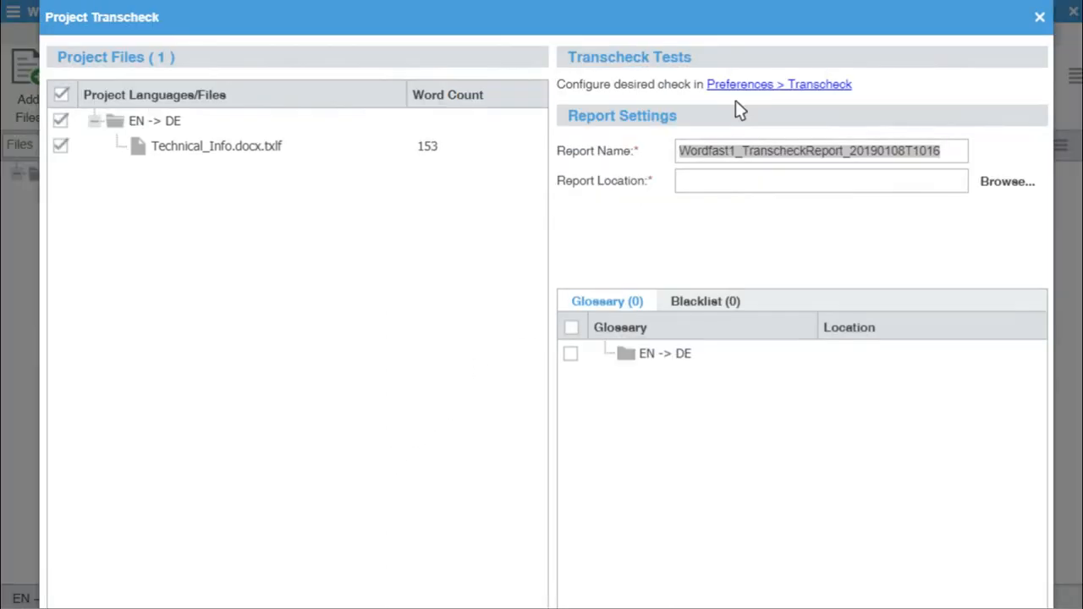
pyautogui.click(779, 85)
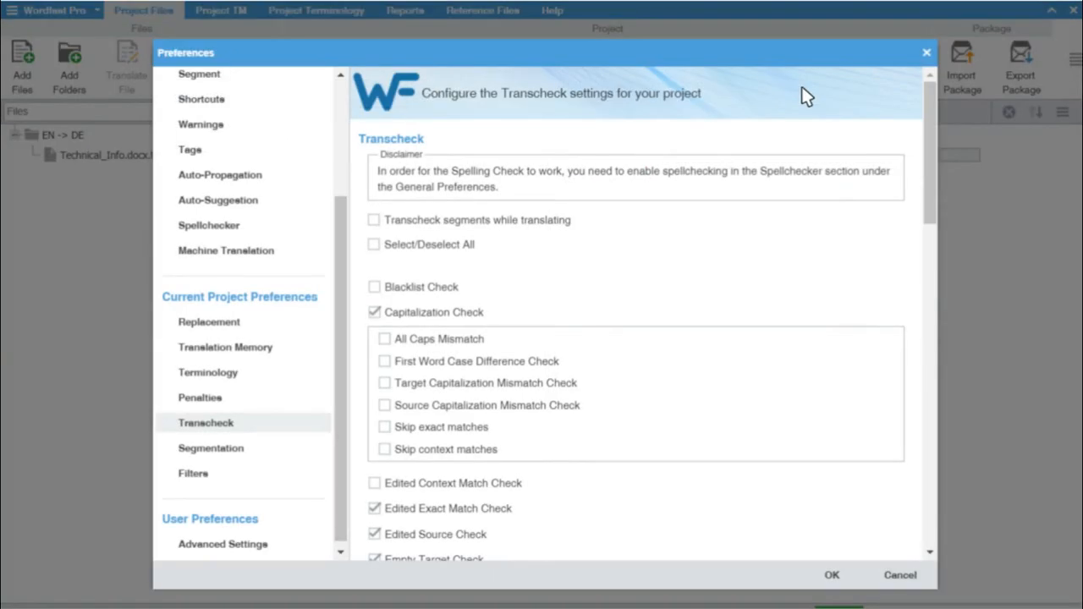
pyautogui.moveTo(484, 213)
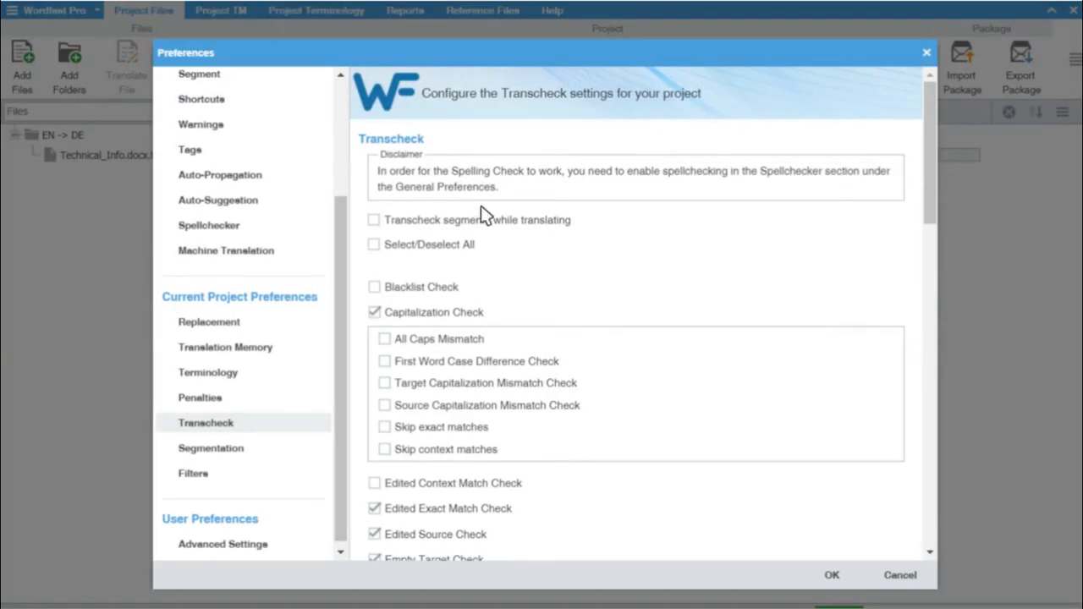
pyautogui.click(374, 243)
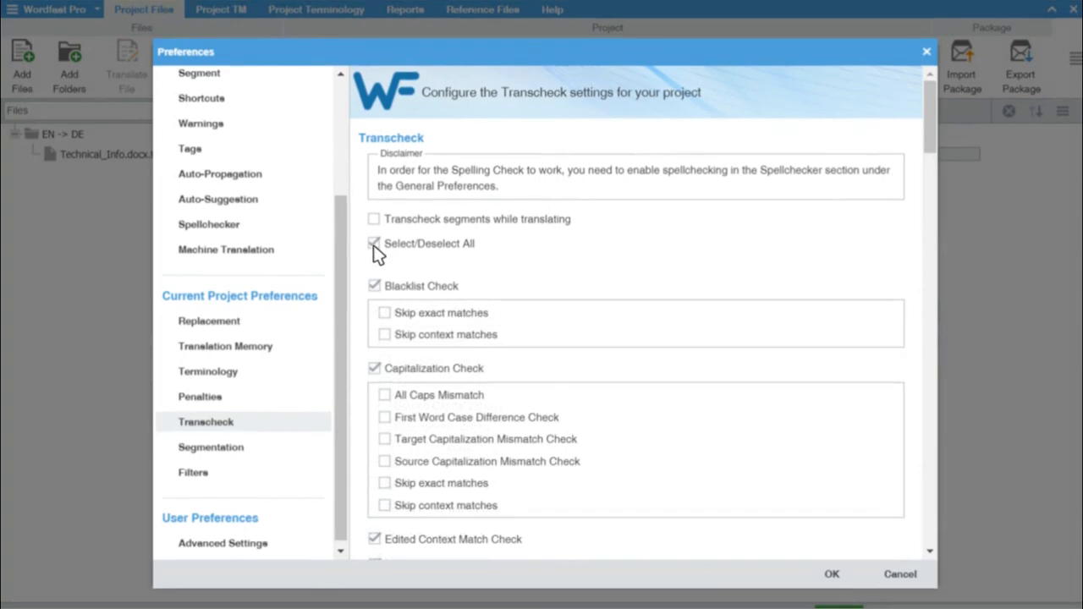
pyautogui.click(831, 574)
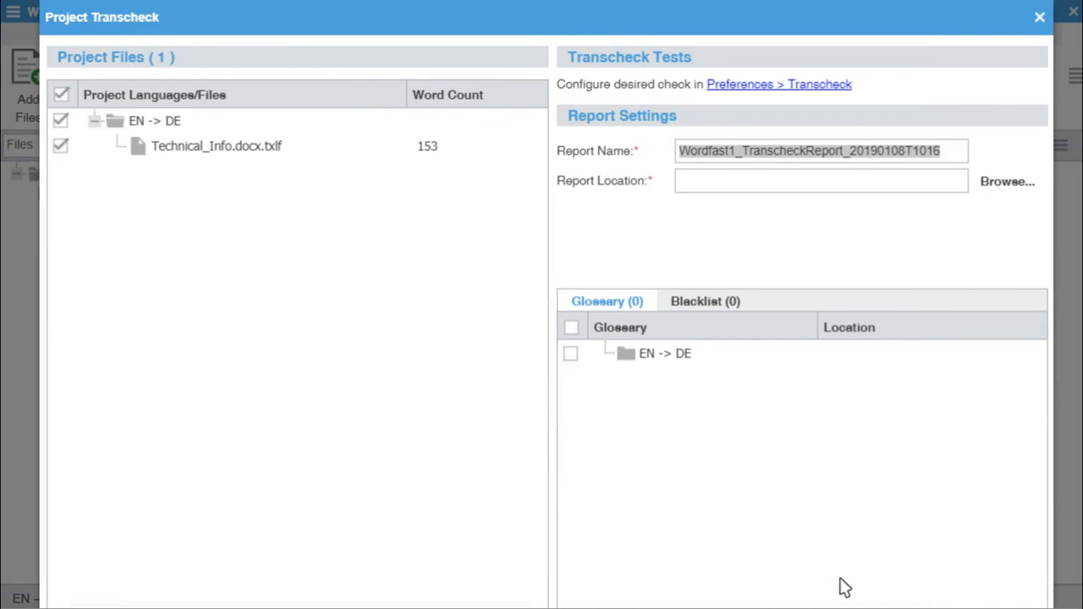
pyautogui.click(1039, 17)
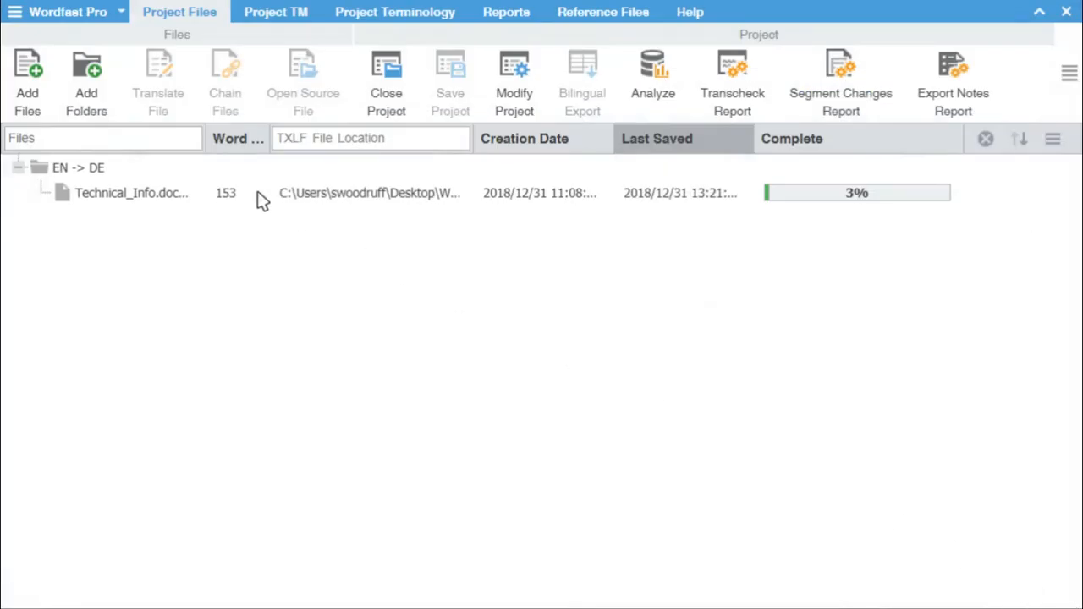
pyautogui.doubleClick(132, 193)
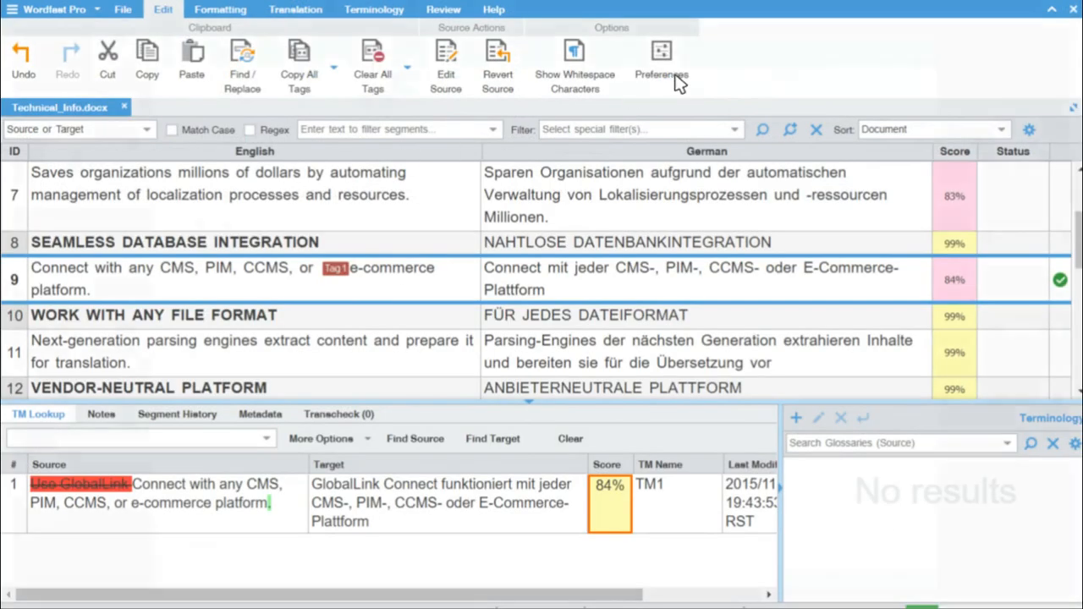
# Reach the Machine Translation page of Preferences after checking the Transcheck settings.
pyautogui.click(662, 64)
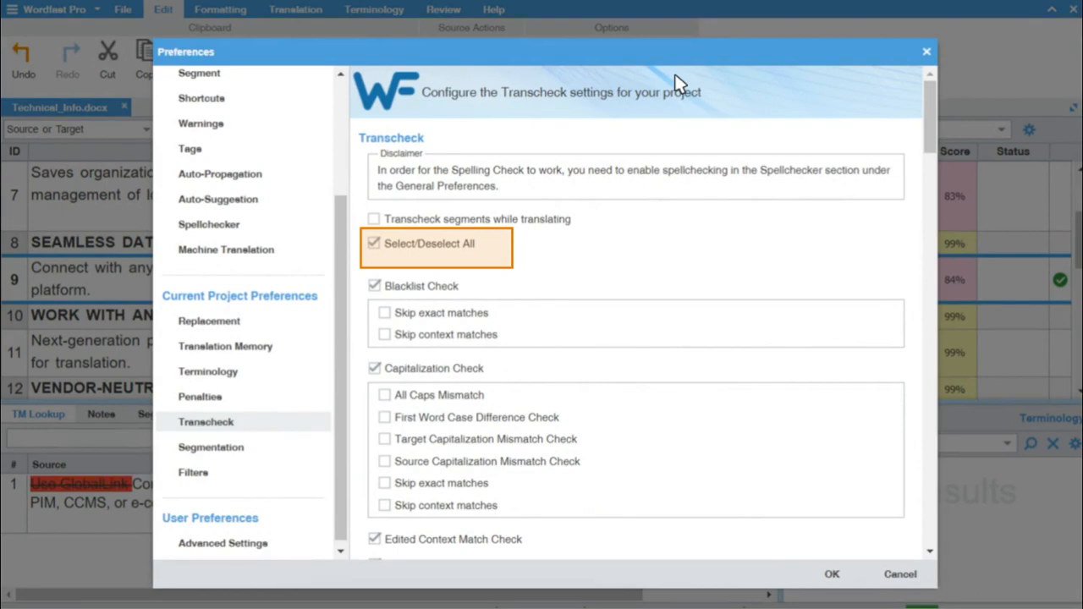
pyautogui.click(226, 249)
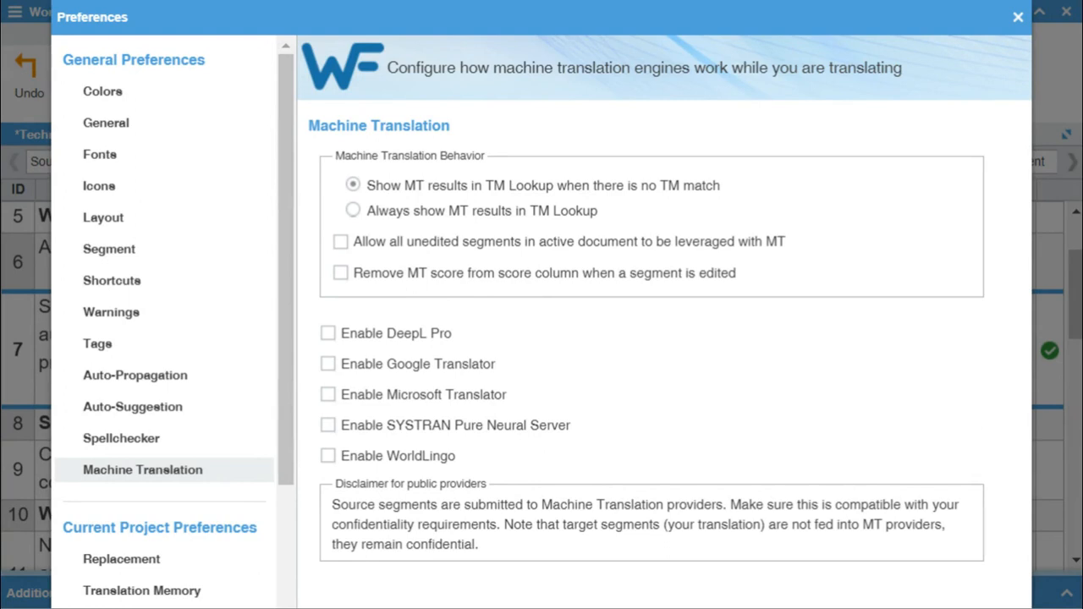
pyautogui.moveTo(680, 81)
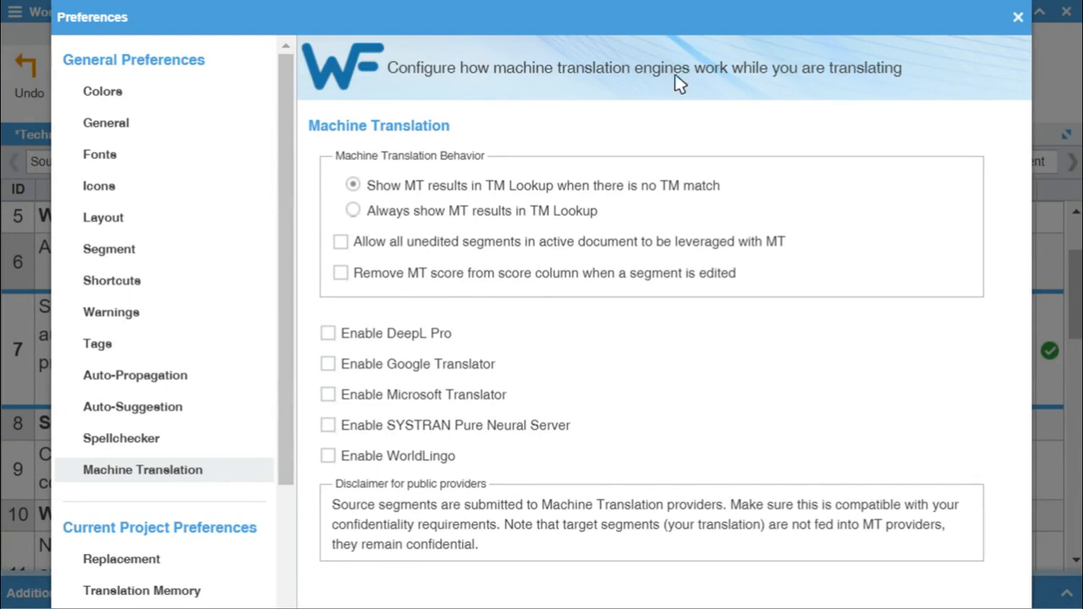
pyautogui.moveTo(125, 473)
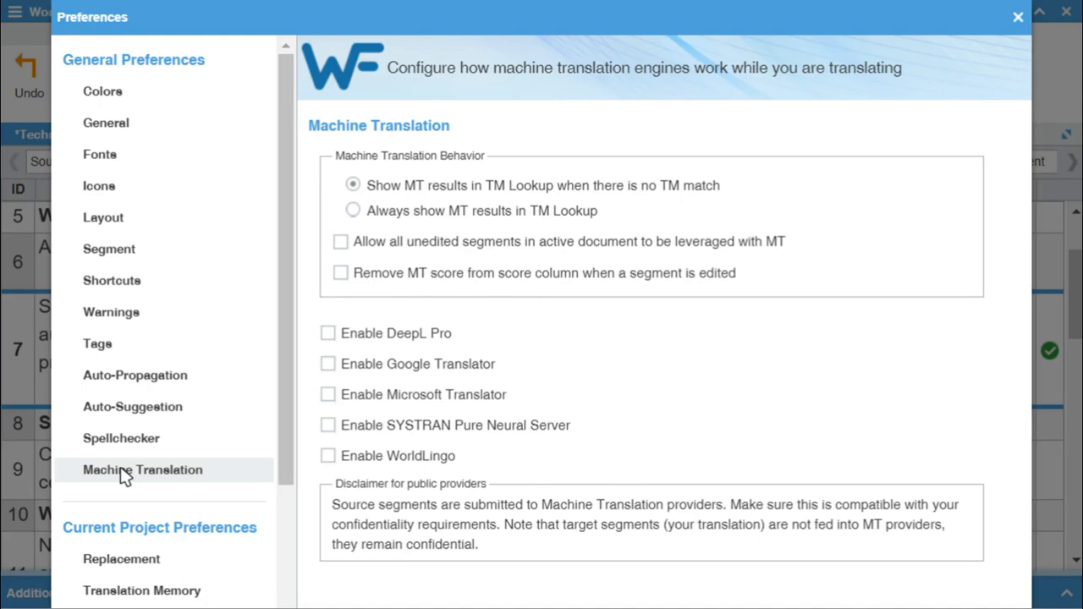
# Tick Enable SYSTRAN Pure Neural Server as a machine translation provider.
pyautogui.click(329, 423)
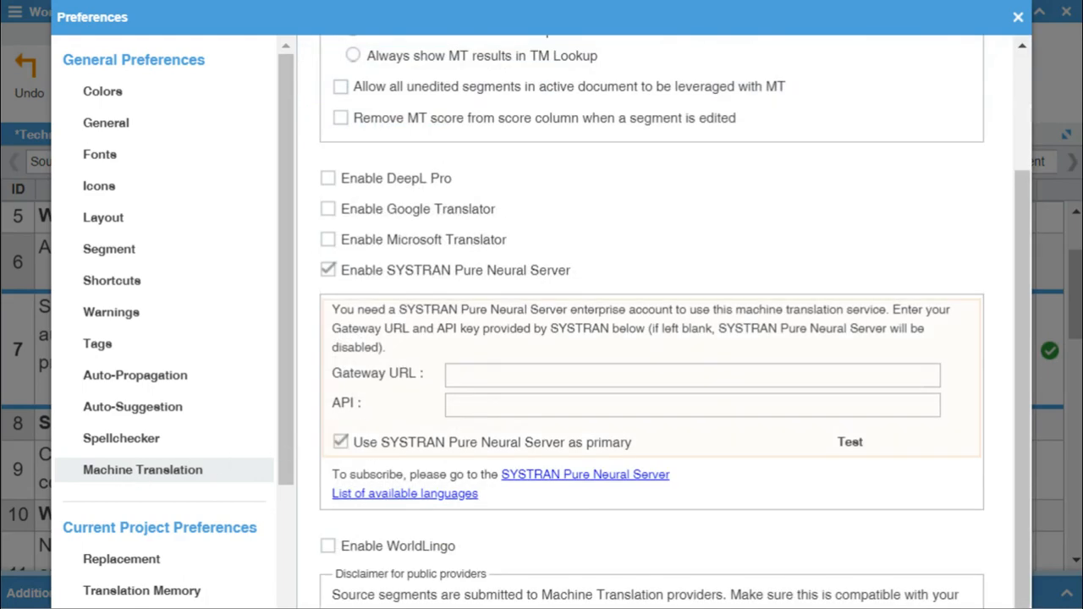